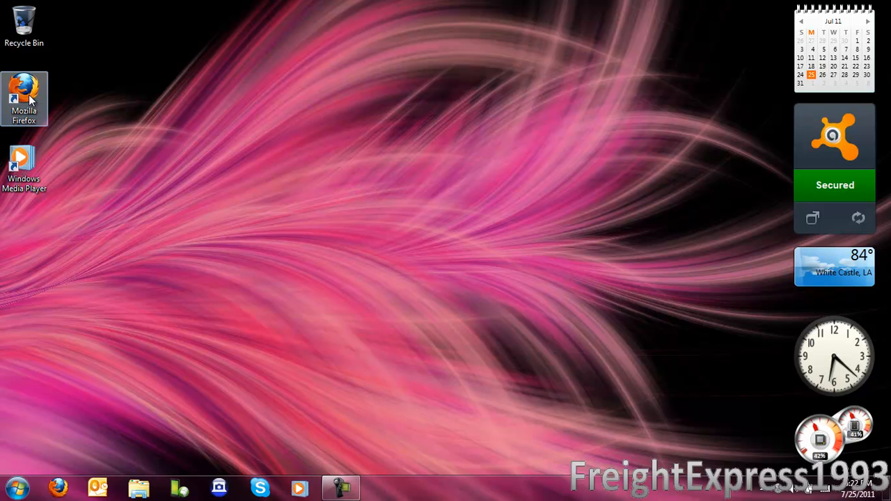
- Launch Firefox from the desktop shortcut and glance through the Help menu
{"action": "double_click", "coordinate": [23, 97]}
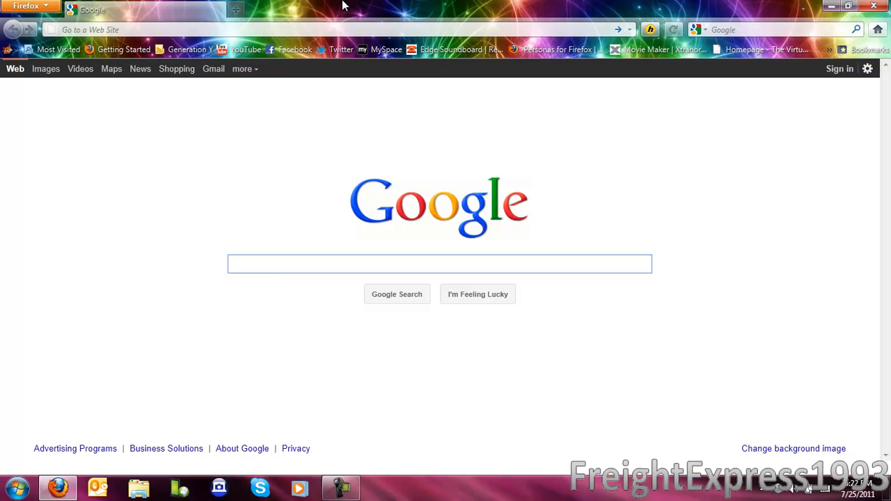
{"action": "left_click", "coordinate": [245, 6]}
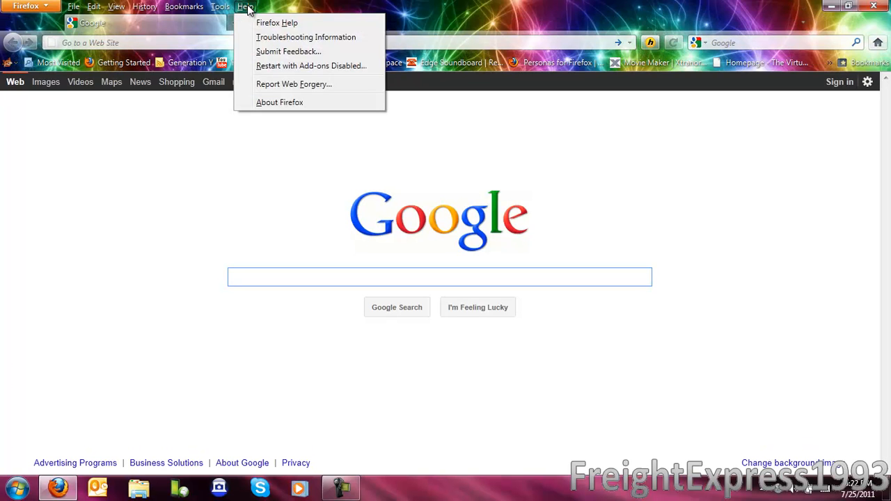
{"action": "mouse_move", "coordinate": [278, 103]}
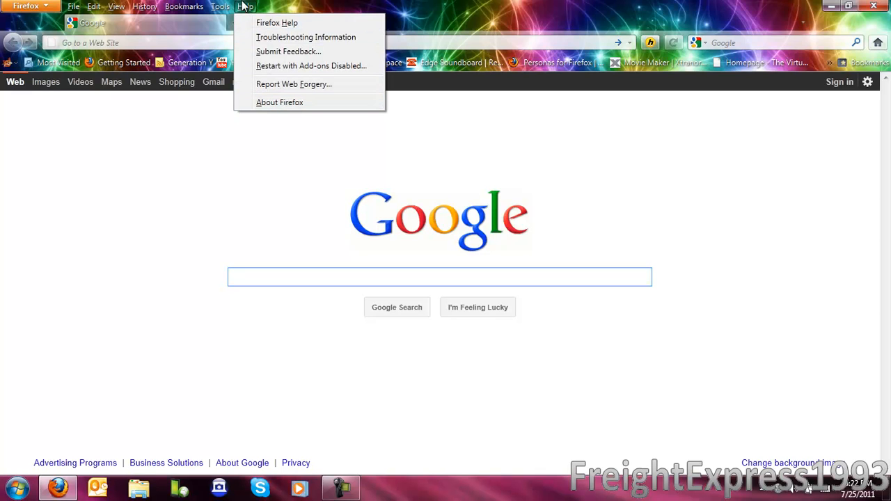
{"action": "mouse_move", "coordinate": [341, 83]}
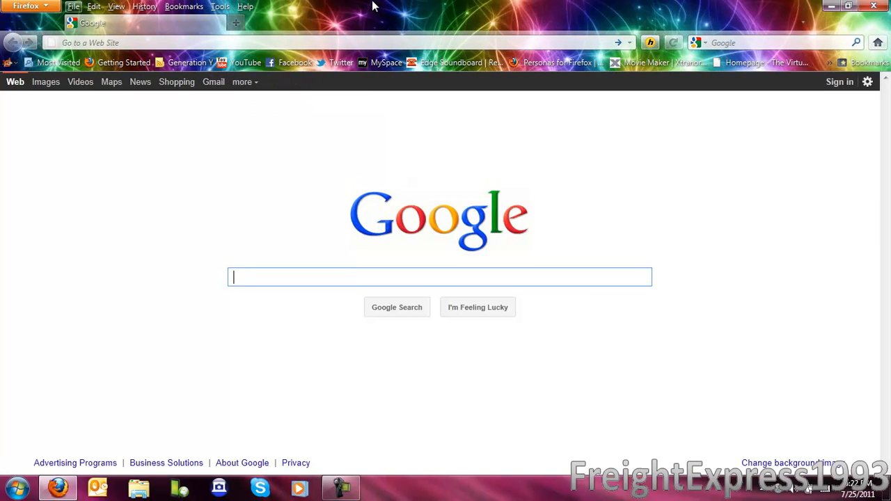
{"action": "left_click", "coordinate": [28, 5]}
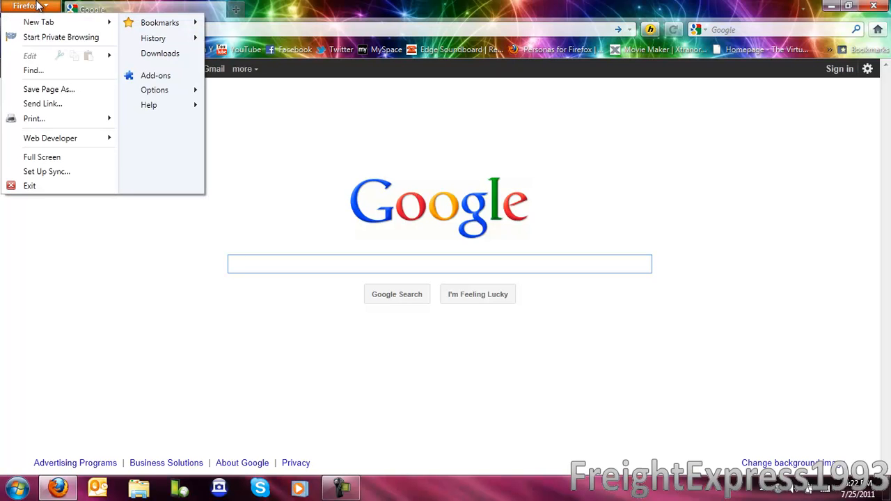
{"action": "mouse_move", "coordinate": [156, 75]}
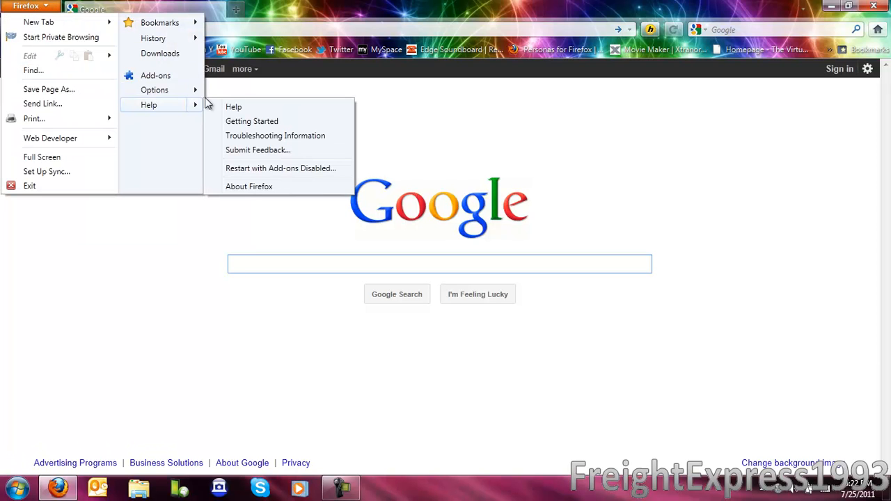
{"action": "left_click", "coordinate": [248, 187]}
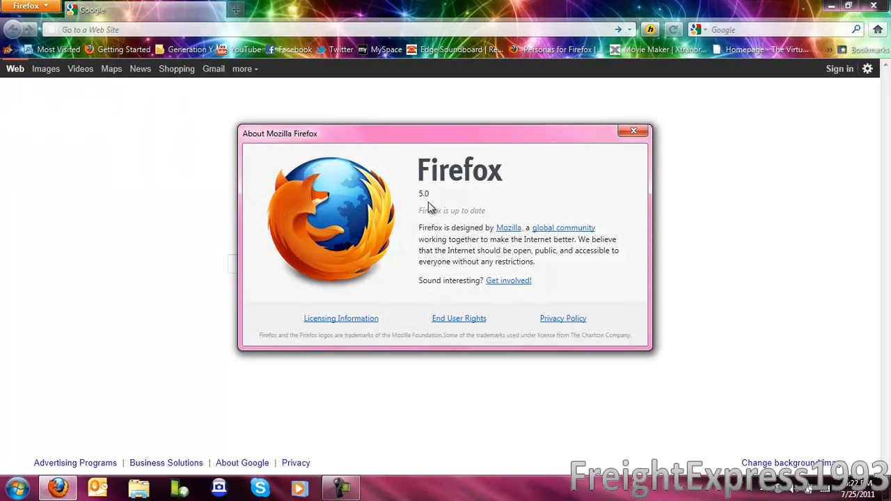
{"action": "mouse_move", "coordinate": [513, 195]}
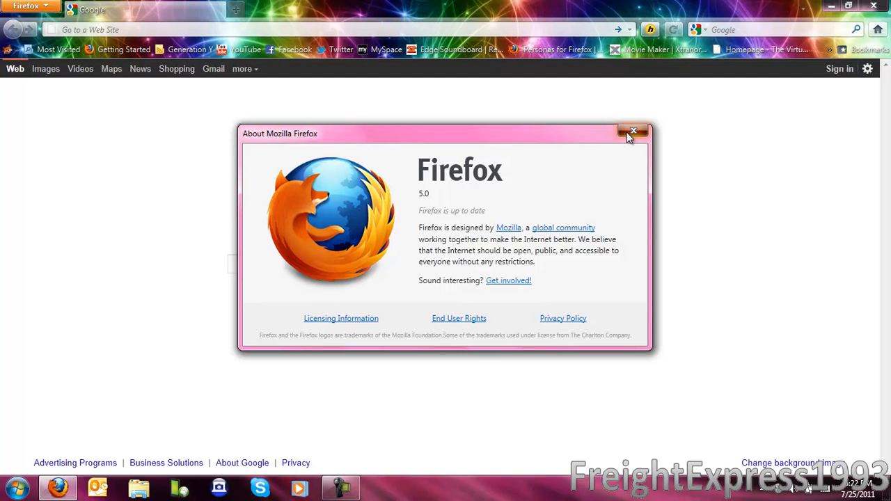
{"action": "left_click", "coordinate": [633, 130]}
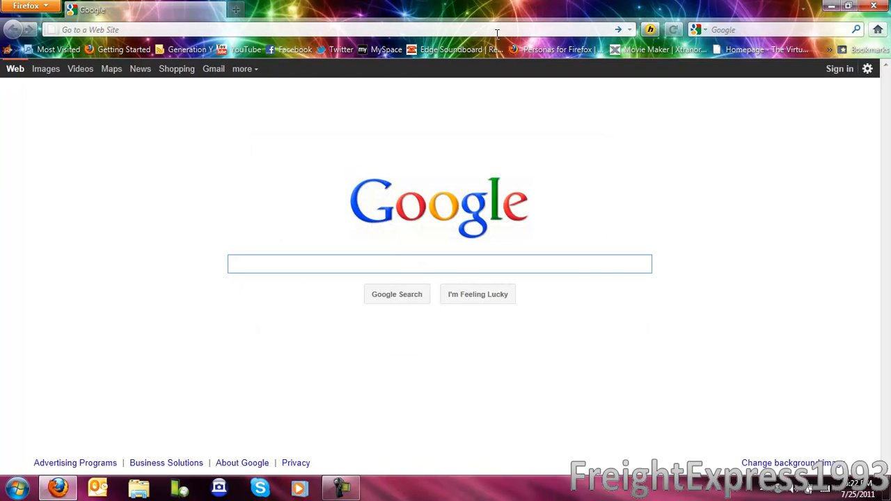
- Go to mozilla.com, dismiss the pop-up ad and scroll to the Firefox Free Download button
{"action": "type", "text": "mozilla.com/en-US/firefox/fx/"}
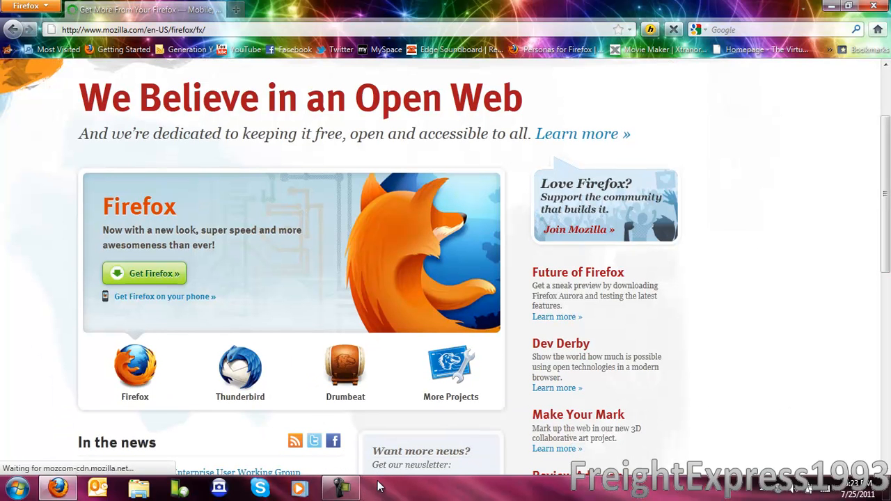
{"action": "right_click", "coordinate": [376, 487]}
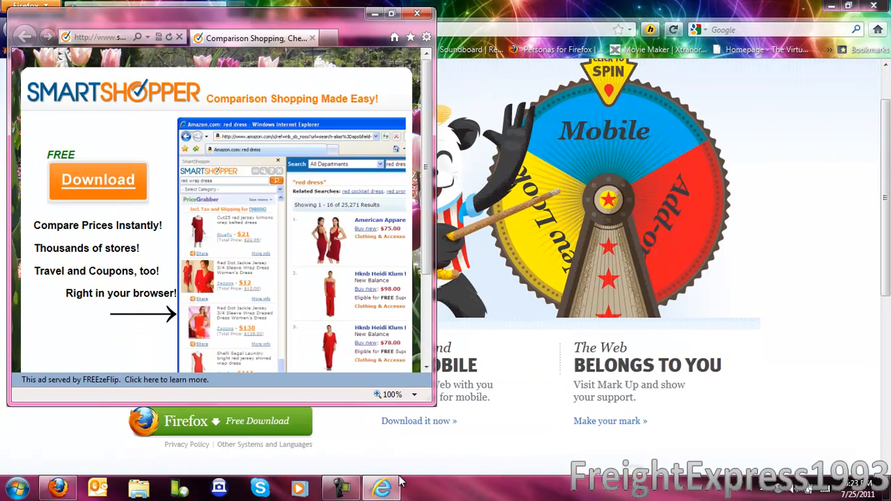
{"action": "left_click", "coordinate": [416, 14]}
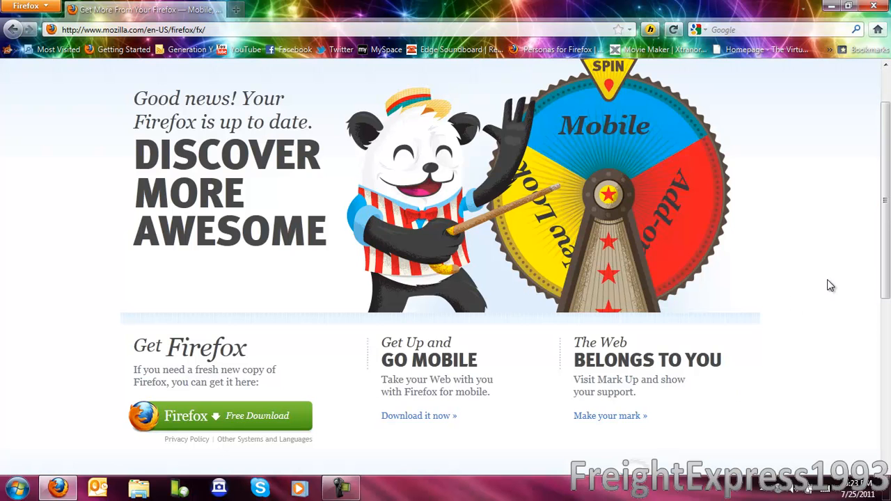
{"action": "mouse_move", "coordinate": [782, 203]}
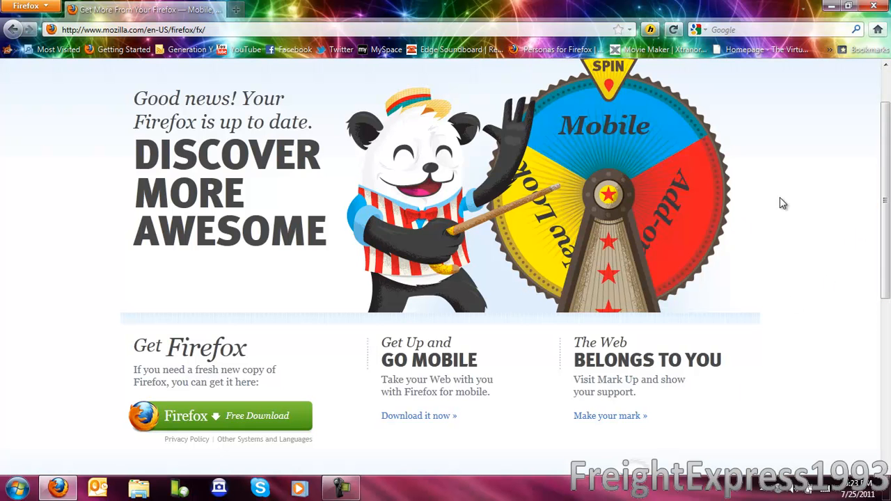
{"action": "scroll", "scroll_direction": "down", "scroll_amount": 3}
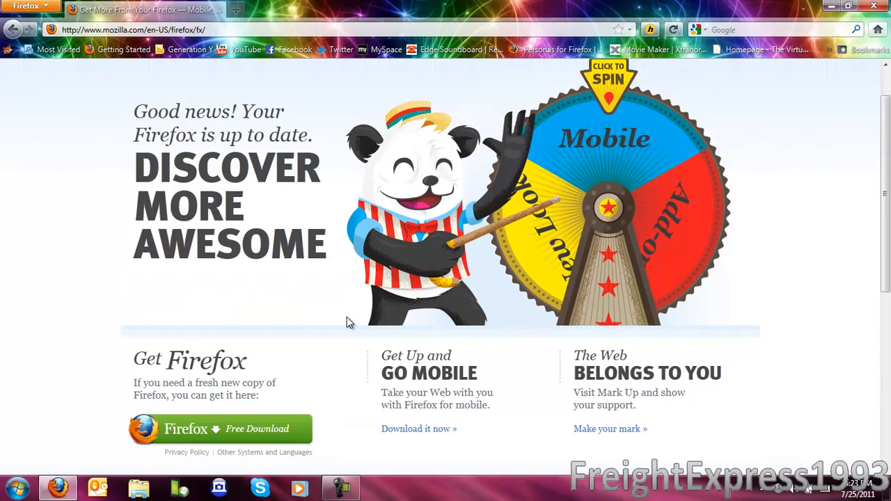
{"action": "mouse_move", "coordinate": [220, 428]}
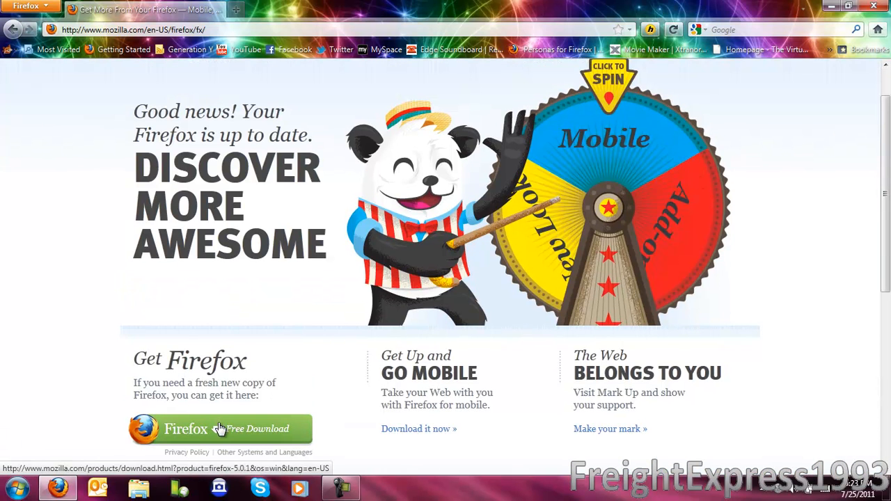
- Start the Firefox Free Download, choosing Save File and saving Firefox Setup 5.0.1 to Documents
{"action": "left_click", "coordinate": [219, 429]}
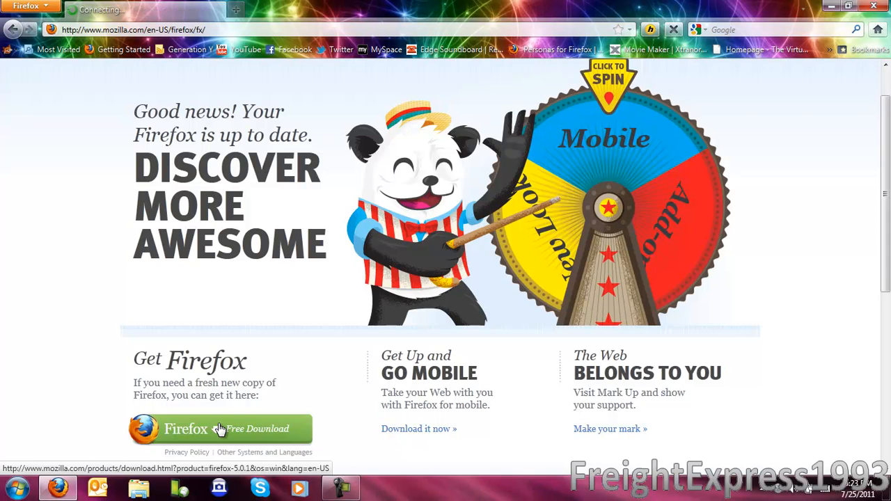
{"action": "left_click", "coordinate": [220, 429]}
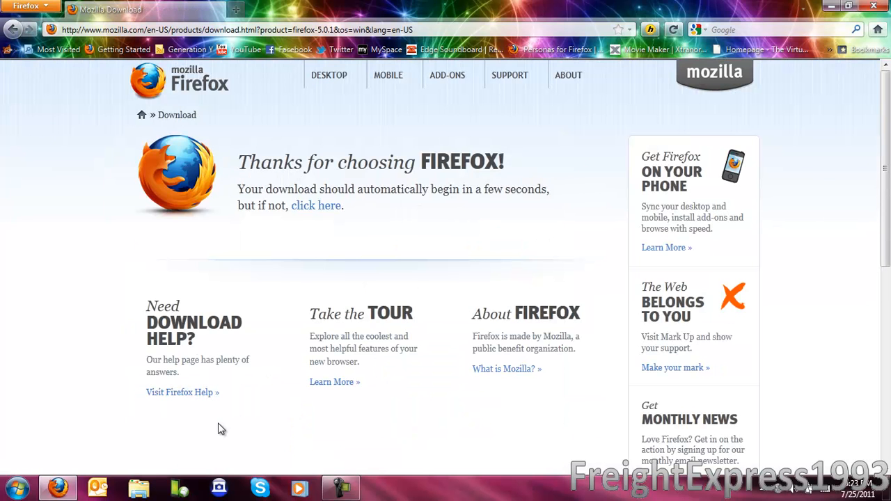
{"action": "mouse_move", "coordinate": [218, 287]}
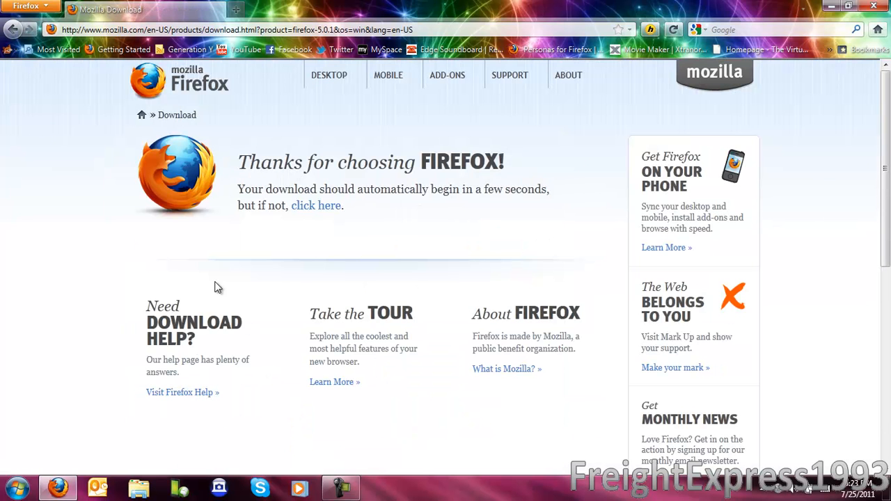
{"action": "left_click", "coordinate": [315, 206]}
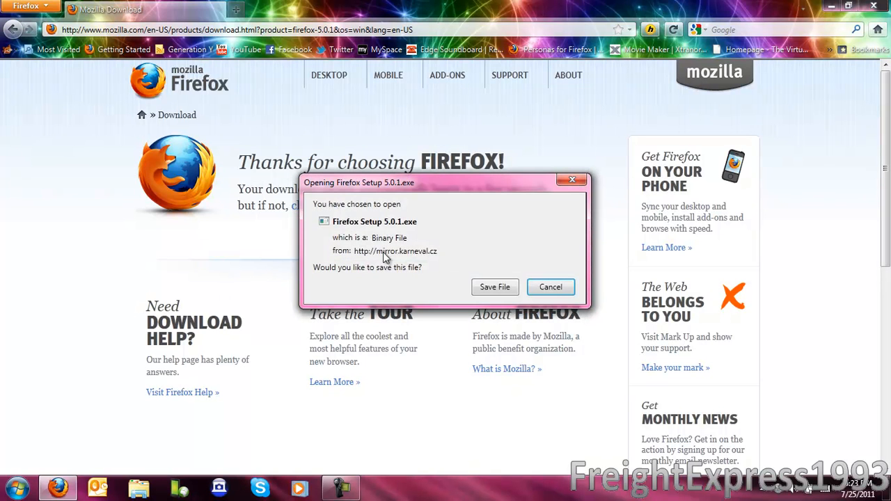
{"action": "left_click", "coordinate": [551, 287]}
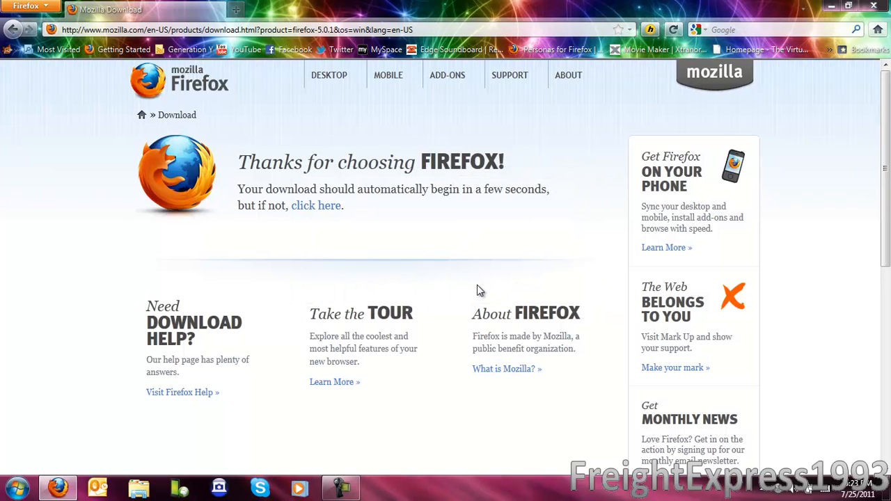
{"action": "left_click", "coordinate": [315, 204]}
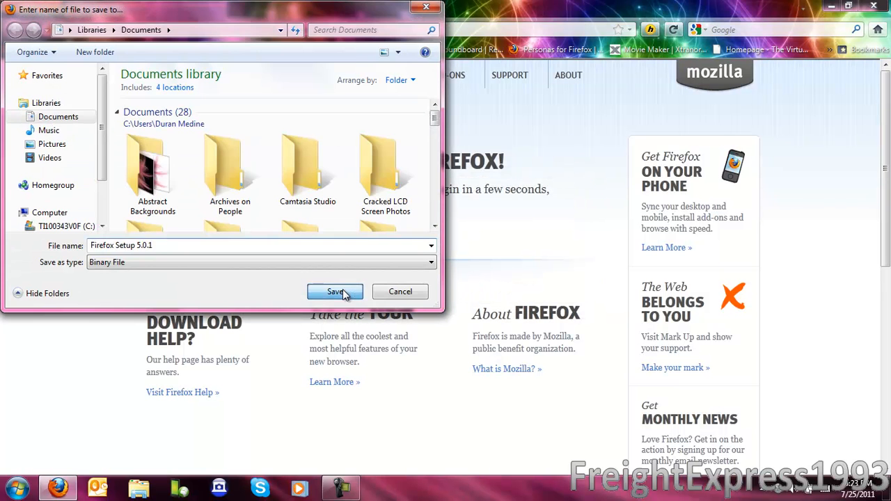
{"action": "left_click", "coordinate": [334, 292]}
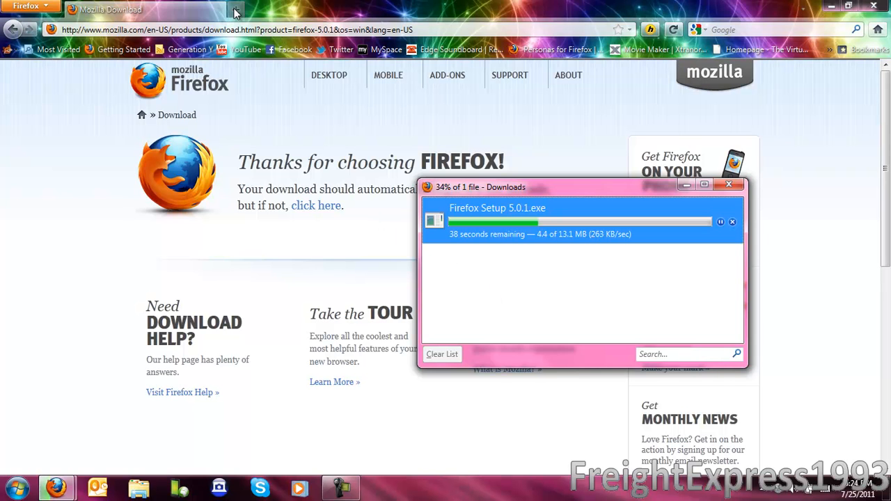
- Look up Firefox on en.wikipedia and scroll down to the Version 5.0 section
{"action": "type", "text": "en.wikipedia.org/wiki/Main_Page"}
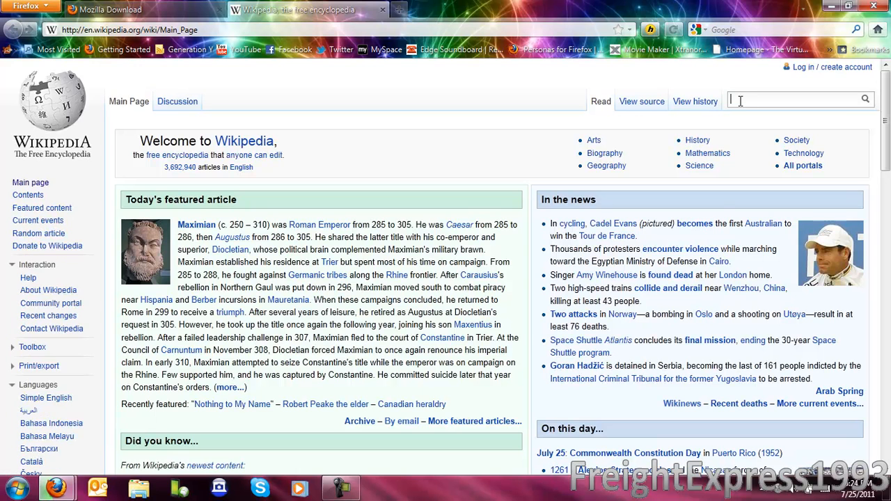
{"action": "type", "text": "Firefox_5#Versio"}
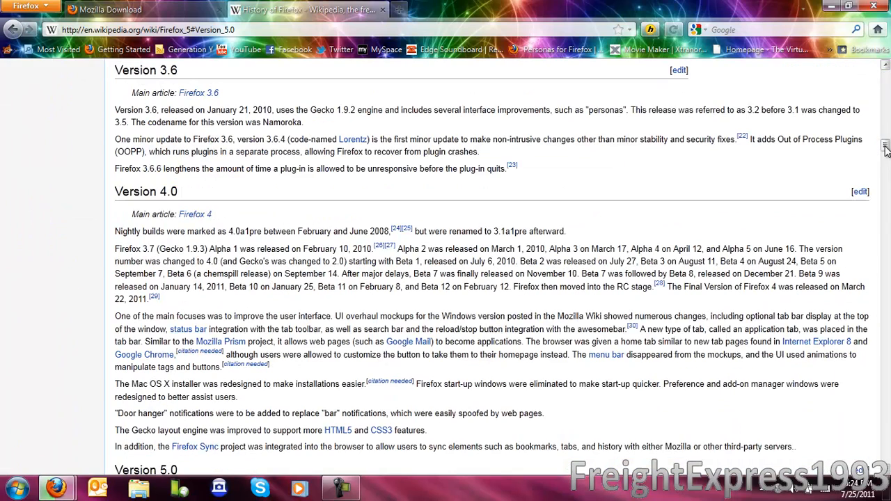
{"action": "scroll", "scroll_direction": "down", "scroll_amount": 3}
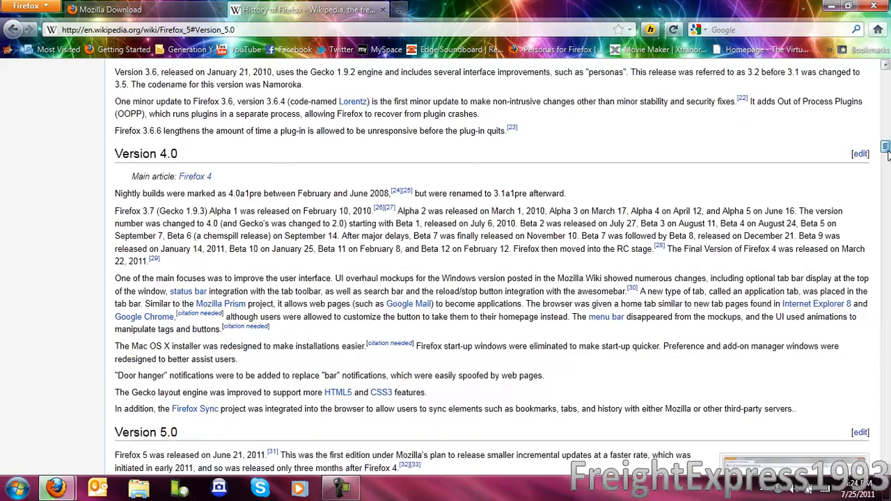
{"action": "scroll", "scroll_direction": "down", "scroll_amount": 3}
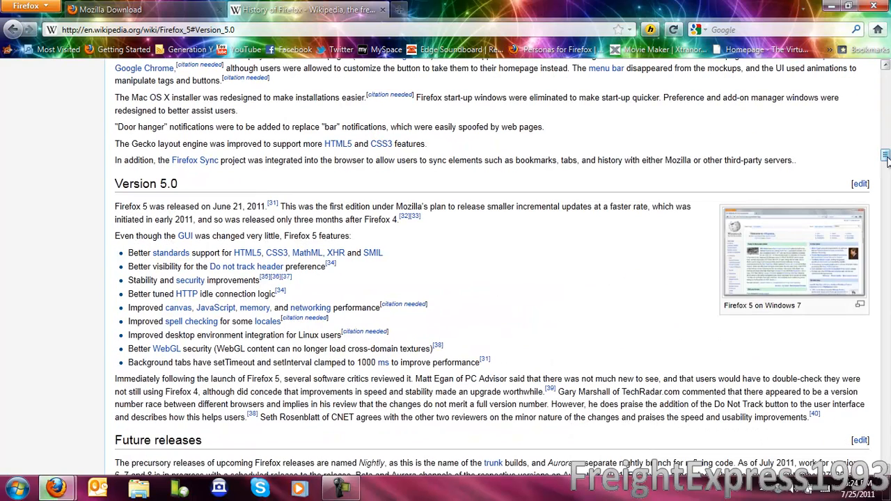
{"action": "scroll", "scroll_direction": "down", "scroll_amount": 3}
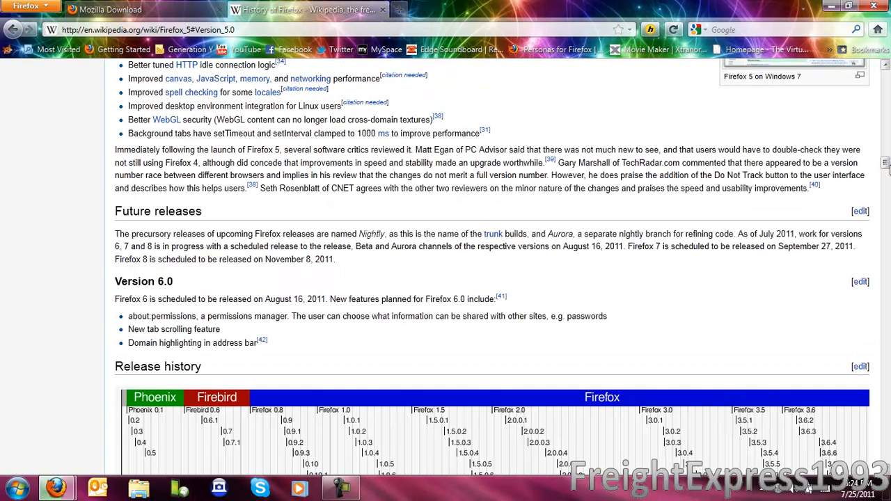
{"action": "mouse_move", "coordinate": [880, 159]}
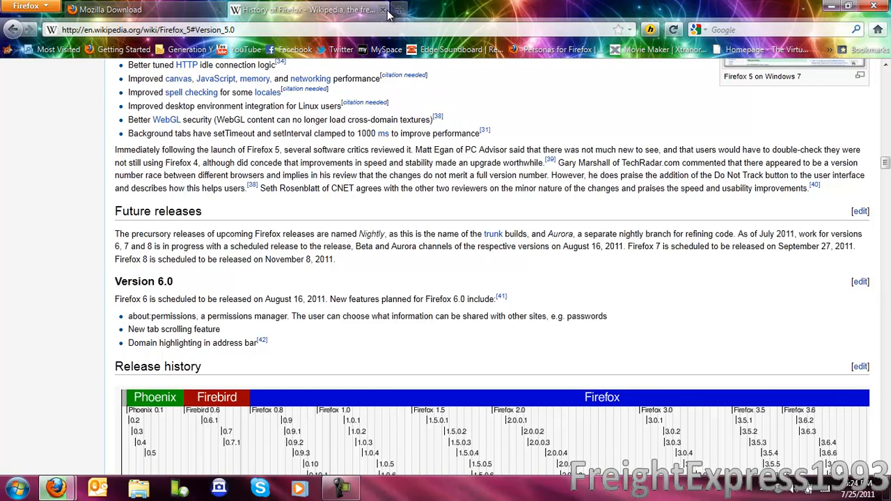
{"action": "mouse_move", "coordinate": [385, 10]}
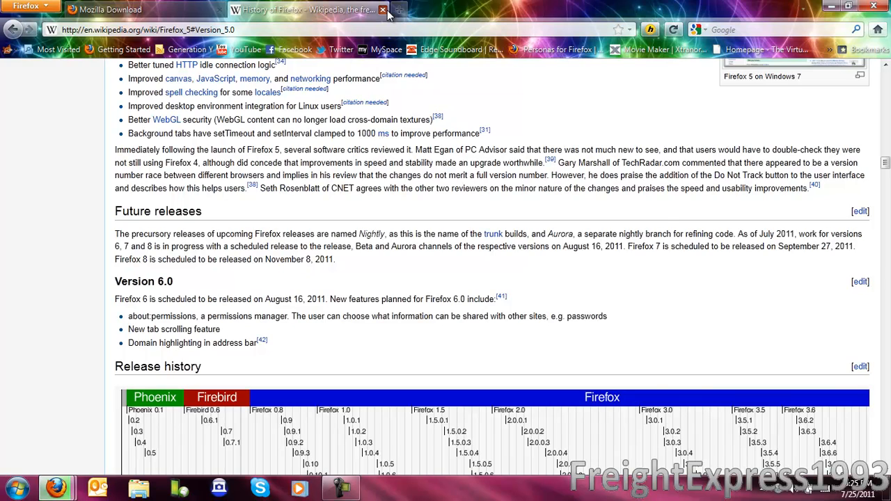
- Return to Mozilla's download page while Firefox Setup 5.0.1.exe finishes downloading
{"action": "left_click", "coordinate": [383, 10]}
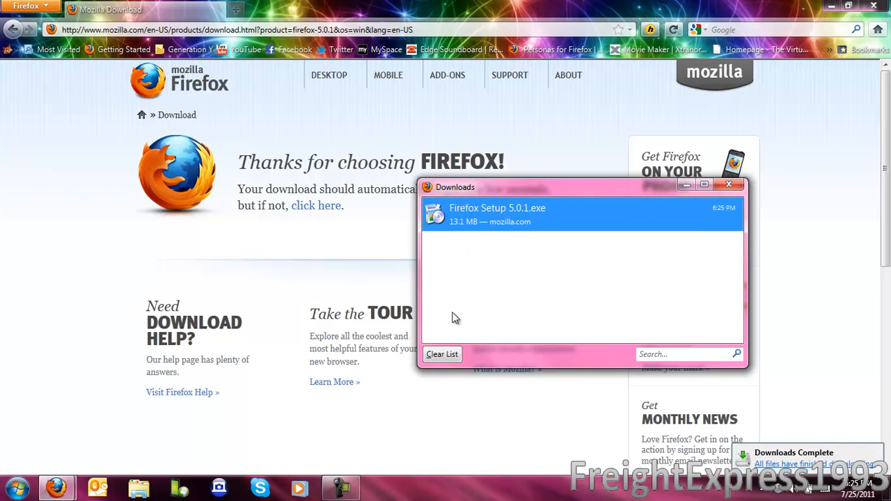
- Run Firefox Setup 5.0.1.exe from the Downloads window, allow it past the security warning, and clear the list
{"action": "double_click", "coordinate": [497, 212]}
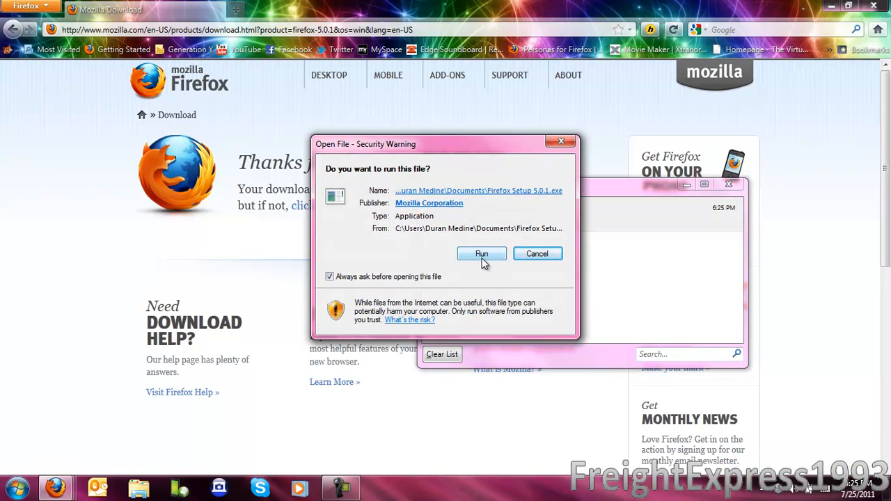
{"action": "left_click", "coordinate": [482, 254]}
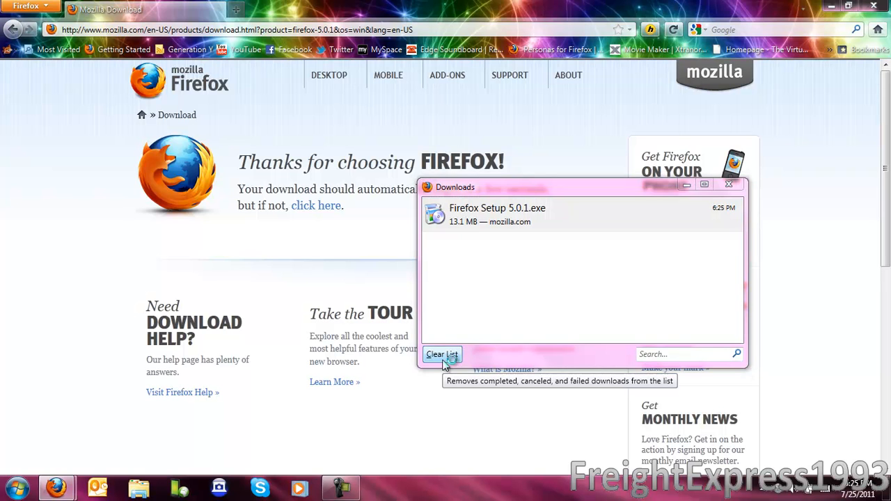
{"action": "double_click", "coordinate": [497, 215]}
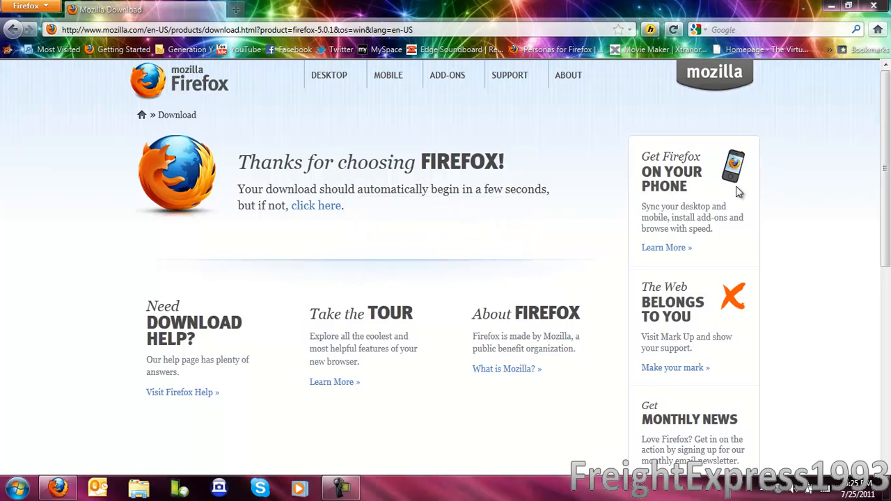
{"action": "mouse_move", "coordinate": [841, 162]}
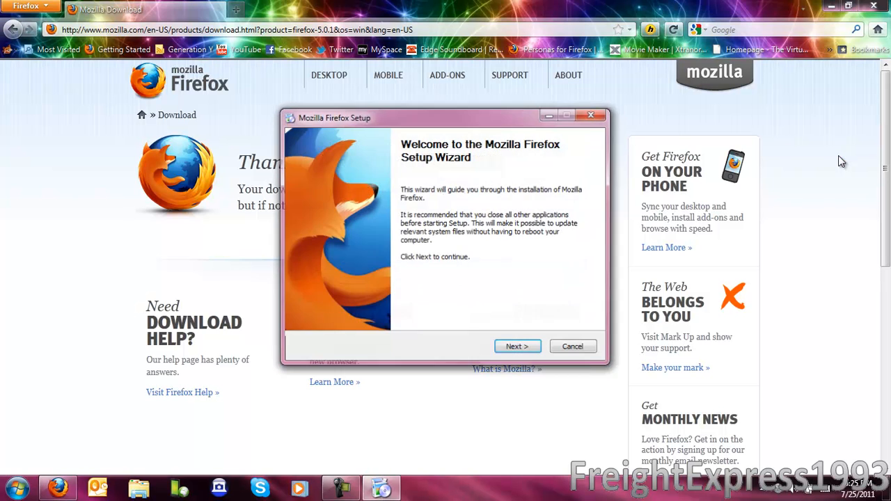
- Advance the setup wizard with the Standard setup type and acknowledge that Firefox must be closed
{"action": "left_click", "coordinate": [518, 345]}
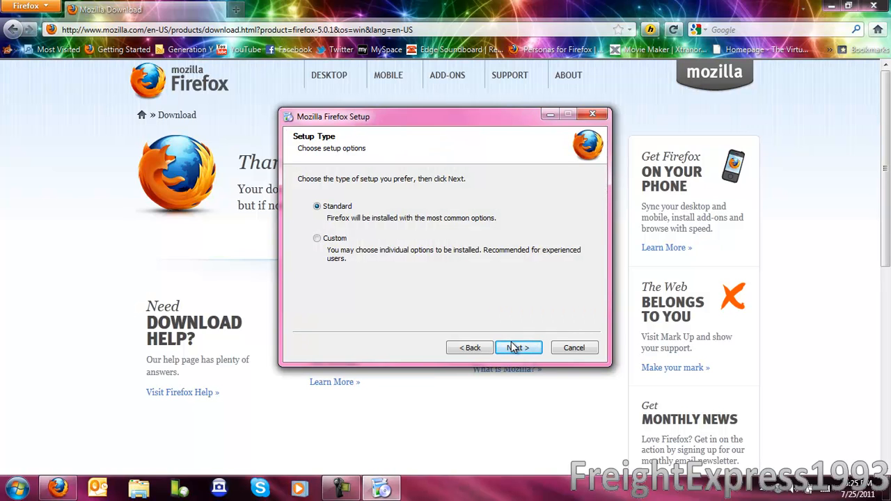
{"action": "mouse_move", "coordinate": [476, 327]}
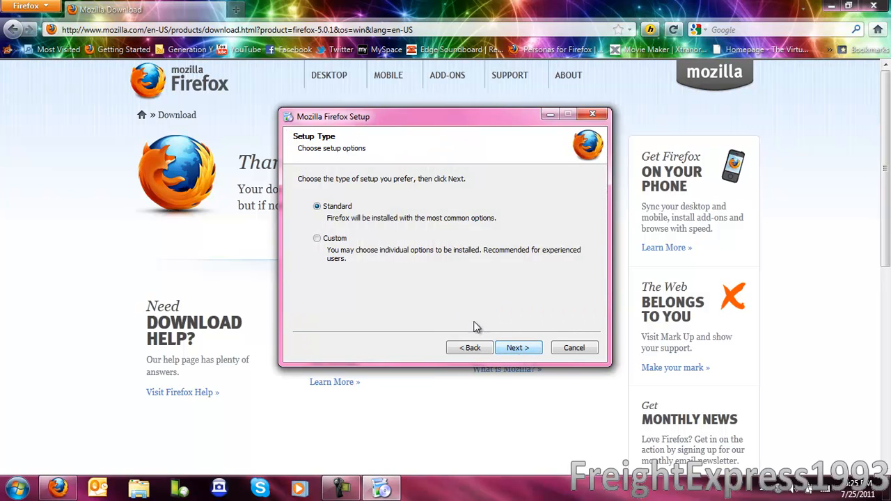
{"action": "left_click", "coordinate": [518, 348]}
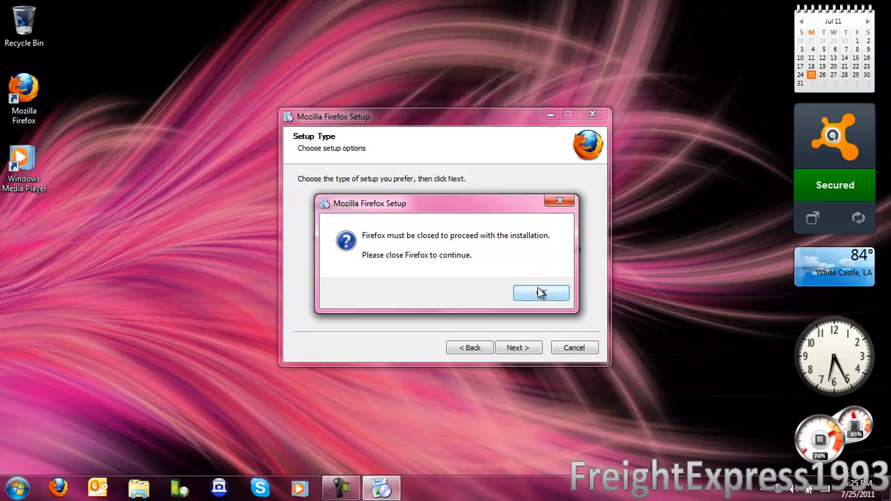
{"action": "left_click", "coordinate": [542, 292]}
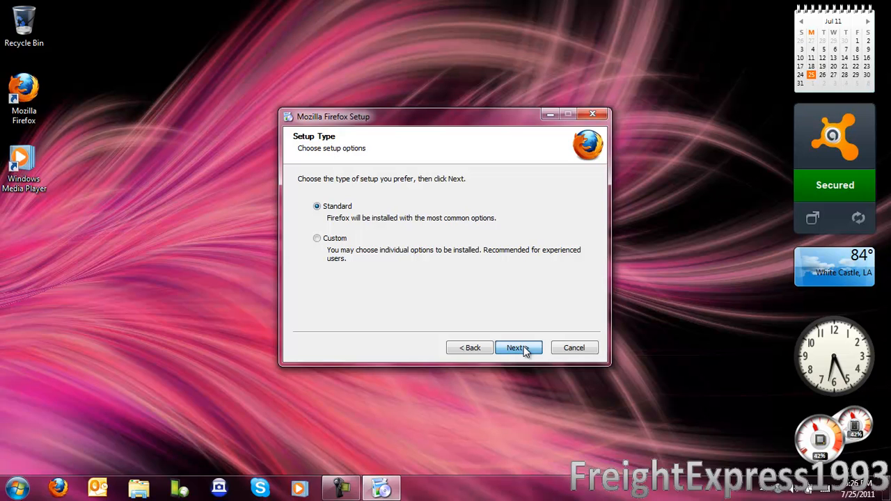
- Continue past the remaining wizard pages and start the Firefox 5.0.1 upgrade
{"action": "left_click", "coordinate": [518, 349]}
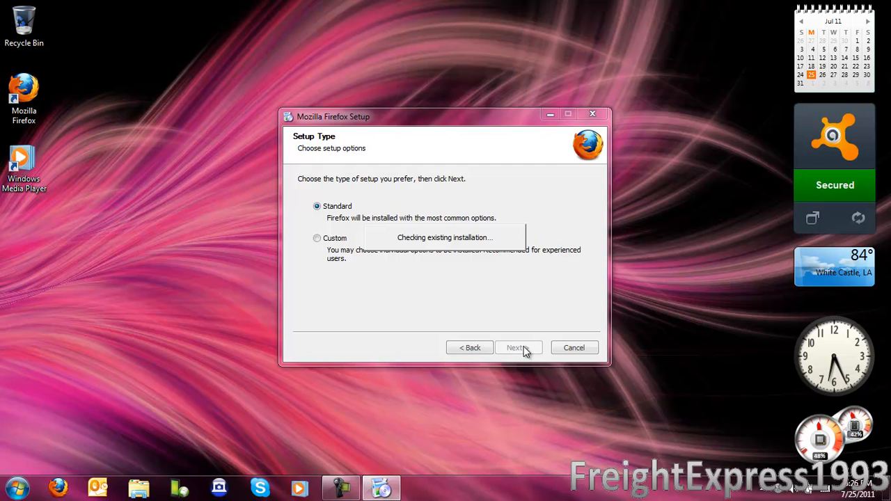
{"action": "left_click", "coordinate": [516, 349]}
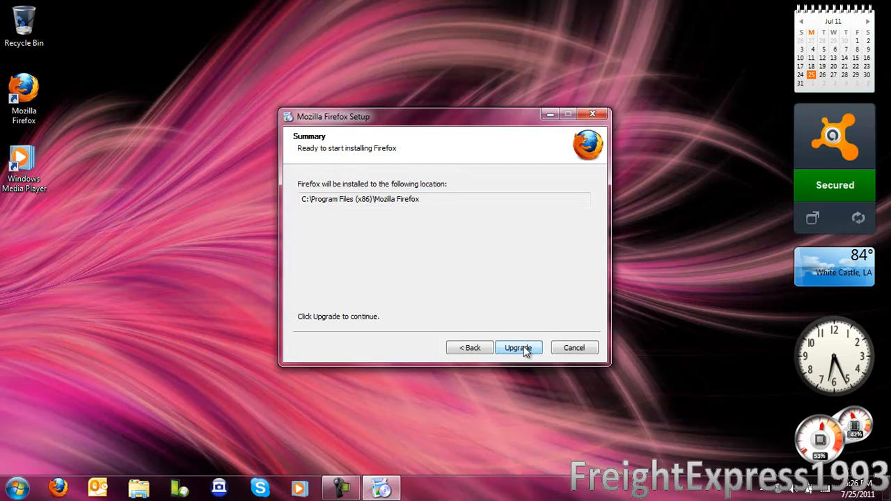
{"action": "left_click", "coordinate": [518, 348]}
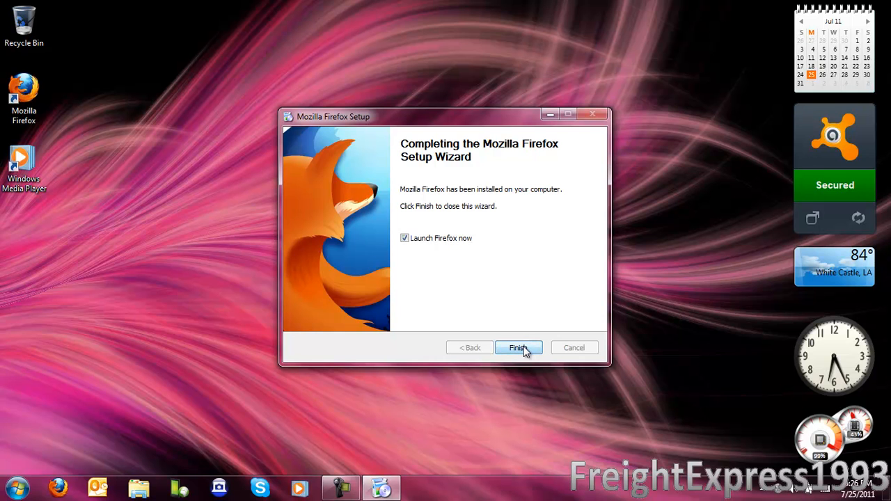
- Finish the wizard with 'Launch Firefox now' checked, see 'Your Firefox is up to date', then switch to the Google tab
{"action": "left_click", "coordinate": [518, 348]}
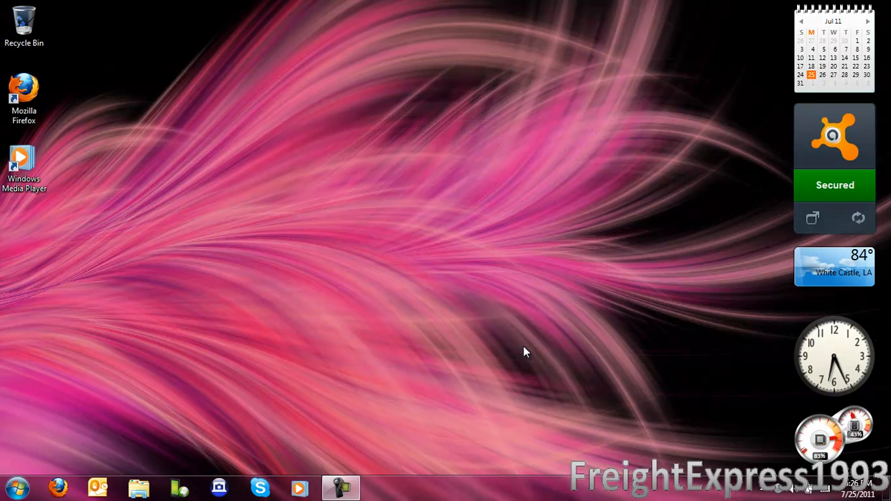
{"action": "left_click", "coordinate": [58, 487]}
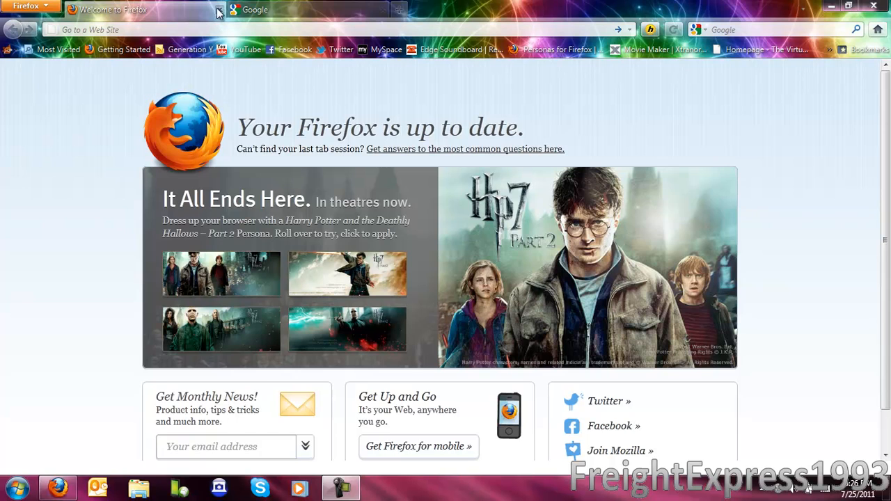
{"action": "left_click", "coordinate": [251, 9]}
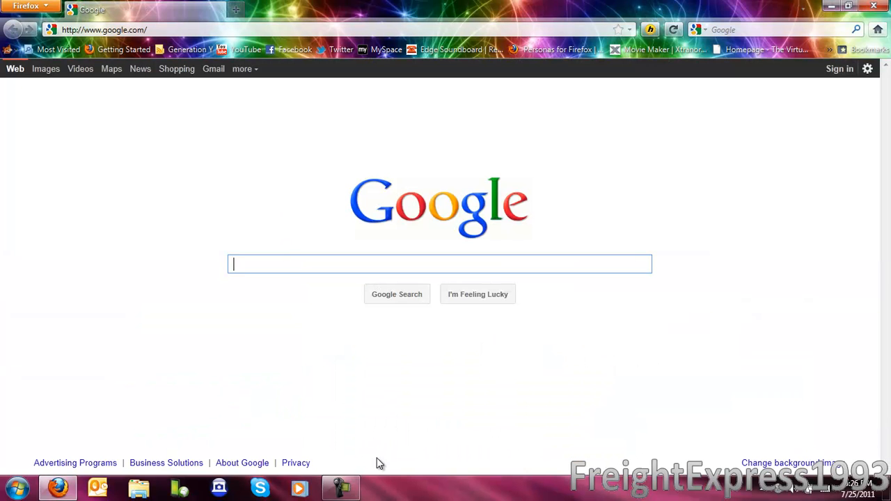
{"action": "left_click", "coordinate": [339, 488]}
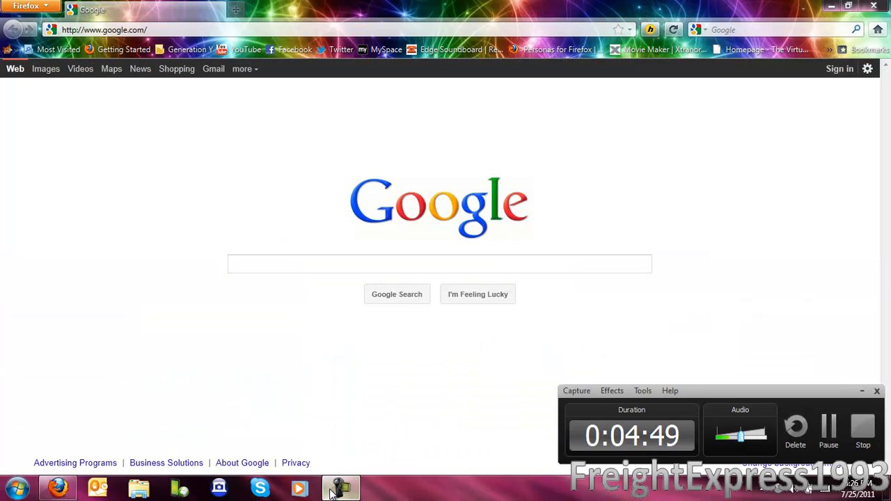